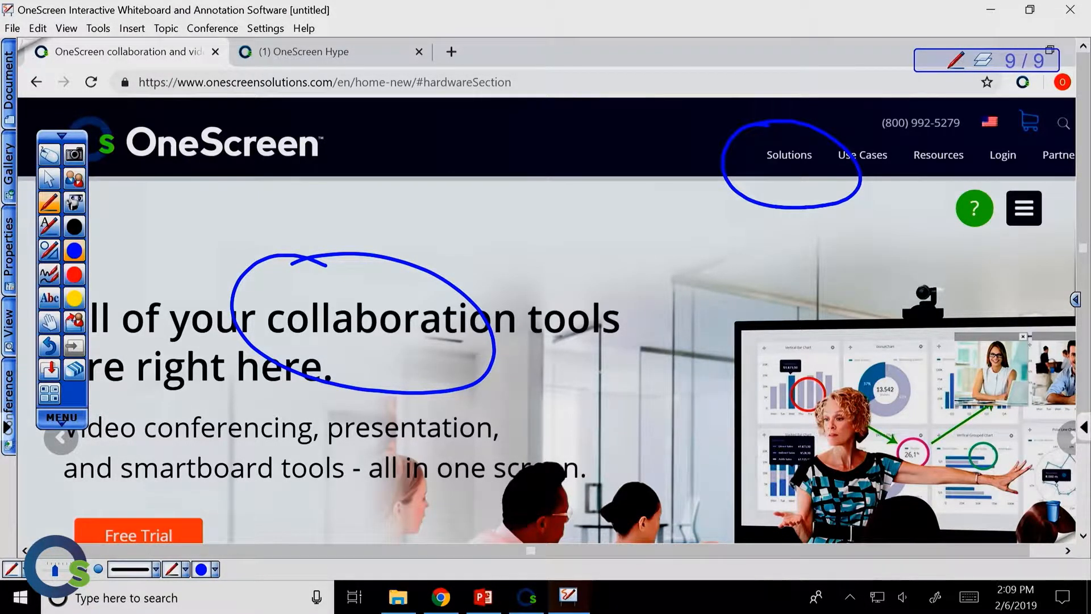
Add a new blank whiteboard page (page 10) after the annotated web page
left_click_drag(512, 283, 724, 200)
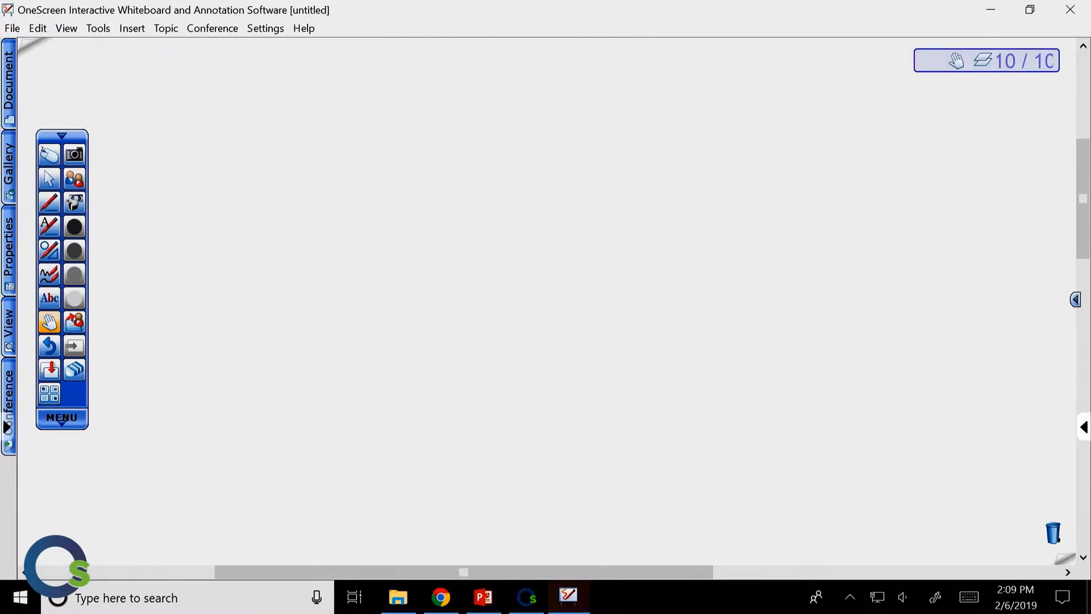
Write 'Onescreen' with the recognition pen and draw a clean circle and arrow with the shape pen
left_click(49, 226)
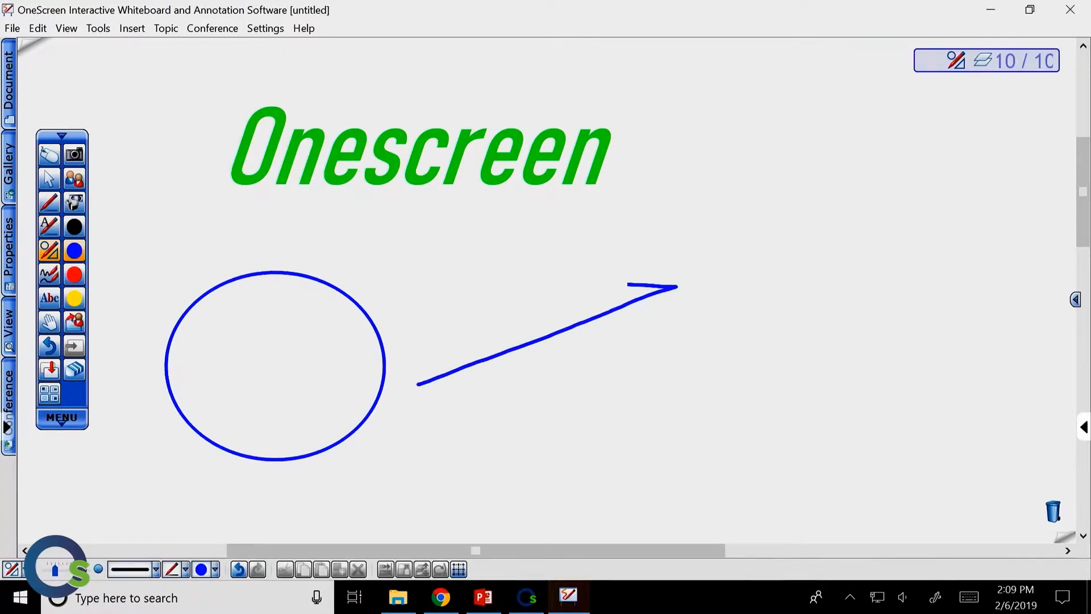
left_click_drag(713, 169, 773, 361)
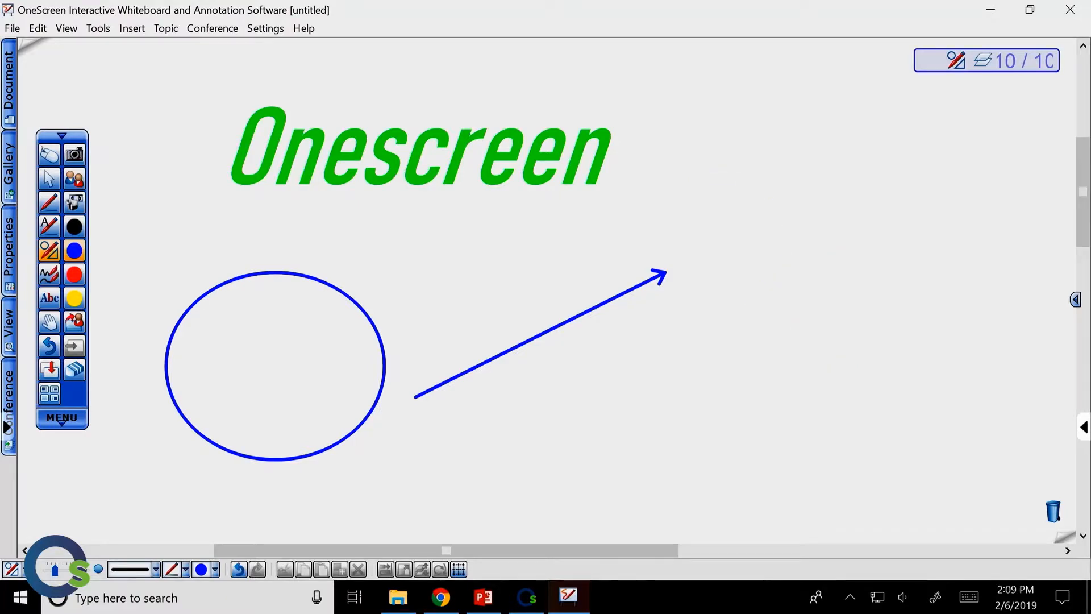
left_click_drag(699, 177, 915, 383)
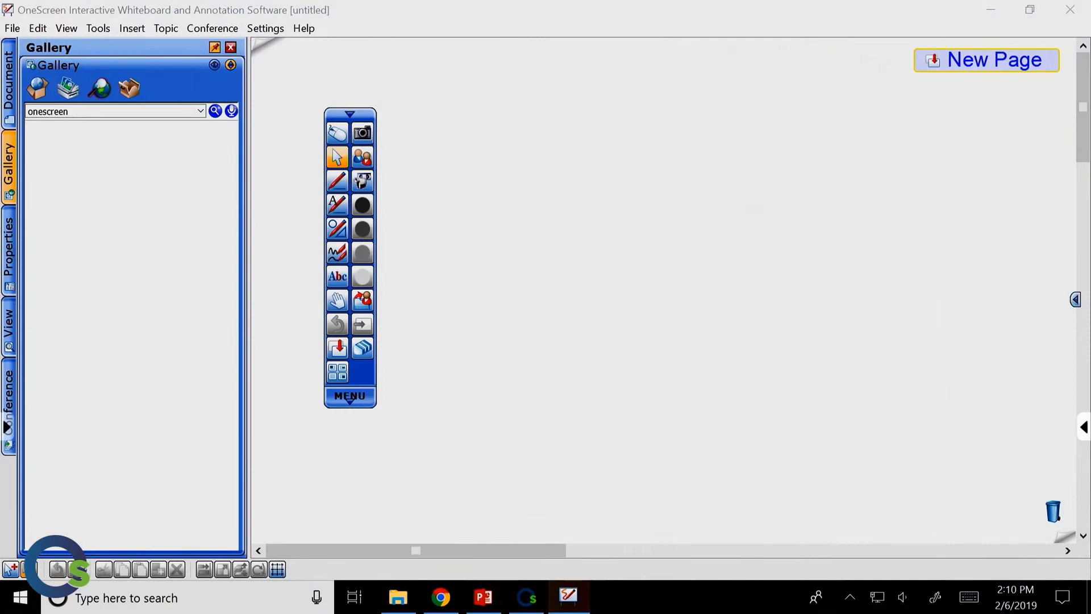
Search the Gallery for 'onescreen' and place two OneScreen display images on page 11
left_click(215, 112)
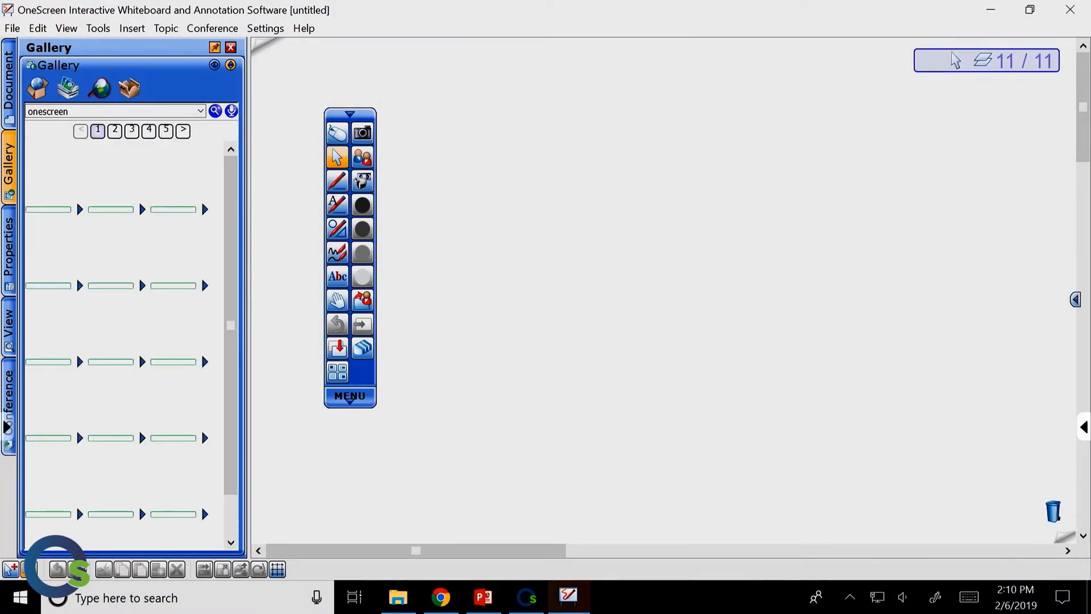
left_click(215, 110)
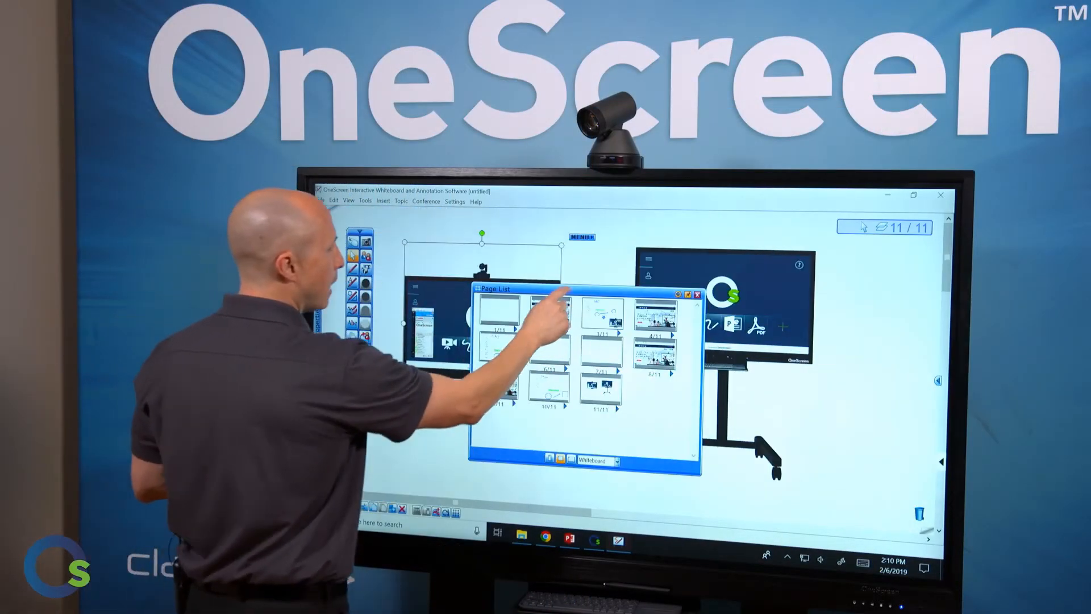
left_click(695, 293)
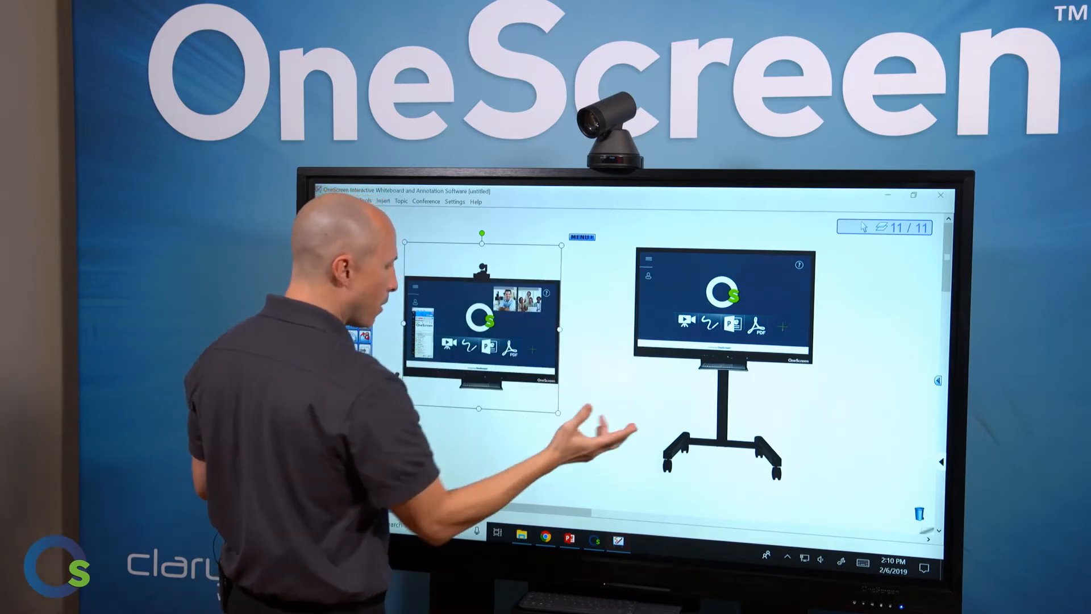